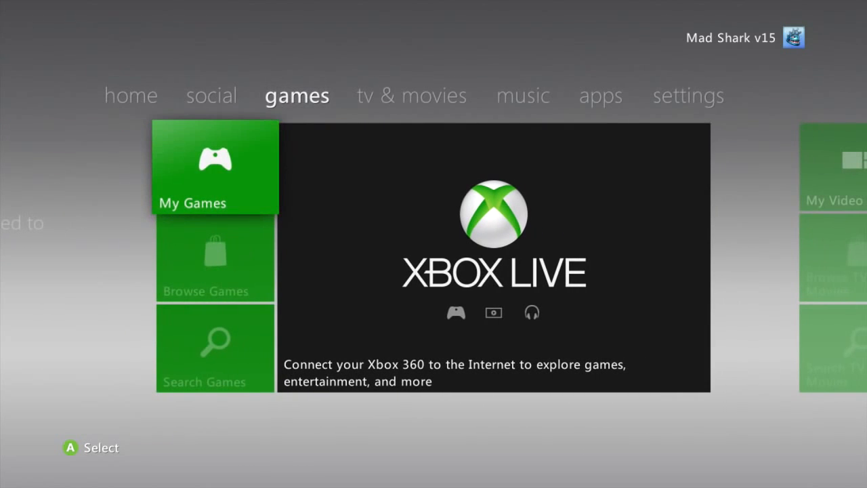
View My Games showing GTA V Disc 1 and XeXMenu 1.2, then launch Freestyle Dash.
click(214, 168)
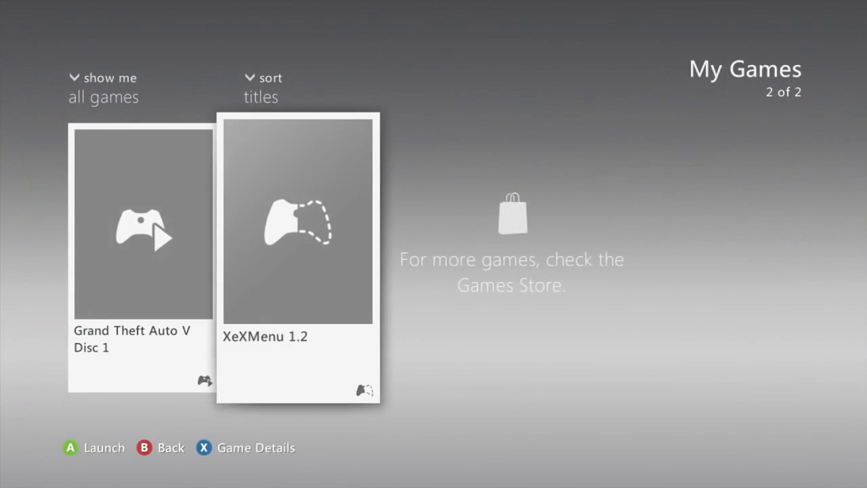
click(298, 223)
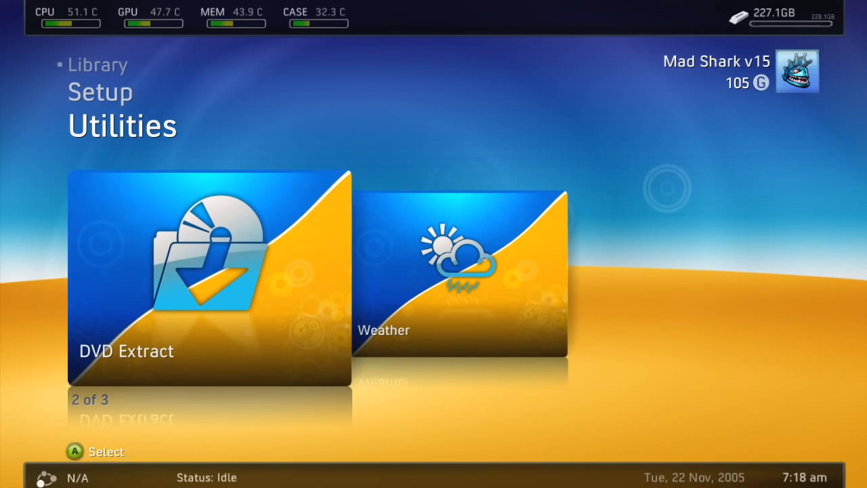
In DVD Extract, set the destination to a new Games folder created on Hdd1.
click(208, 278)
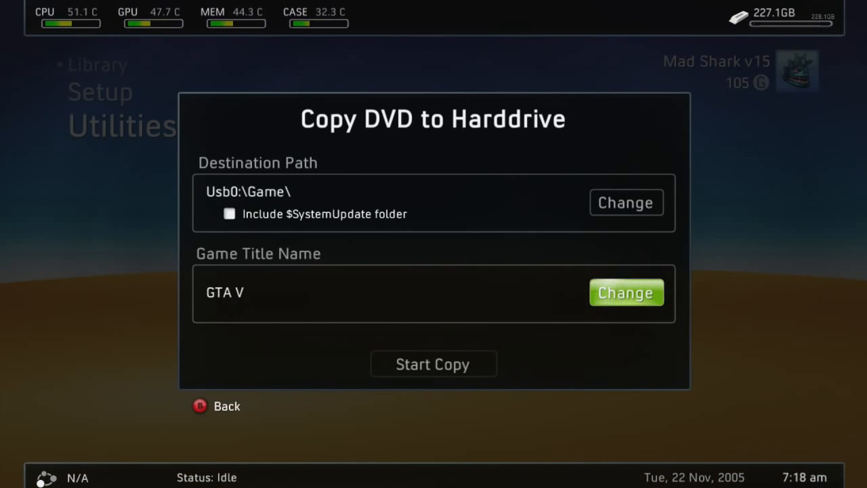
click(625, 203)
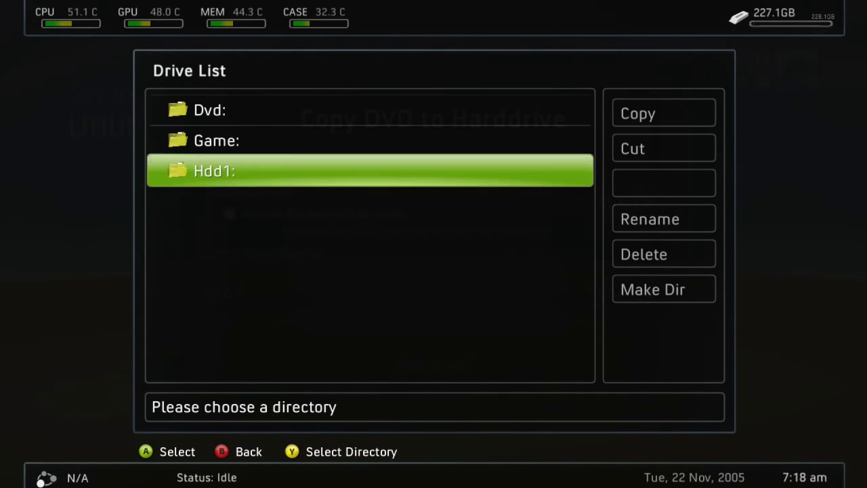
click(370, 171)
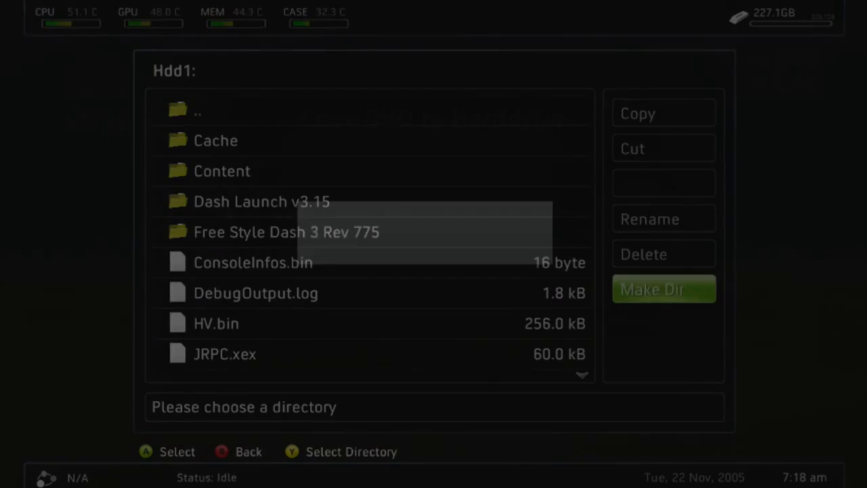
click(664, 290)
text(Games)
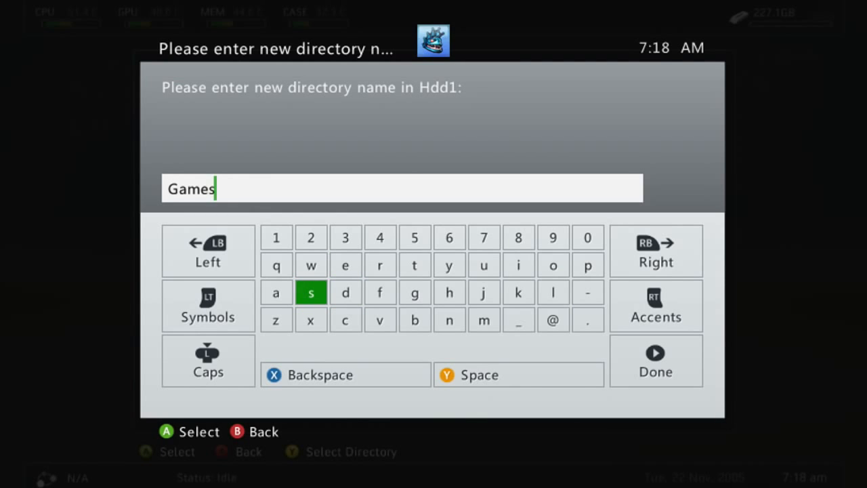
click(656, 360)
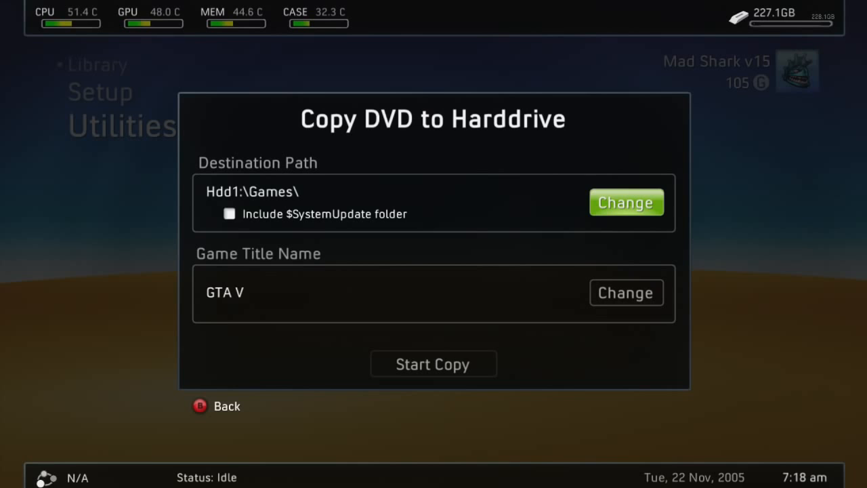
mouse_move(626, 293)
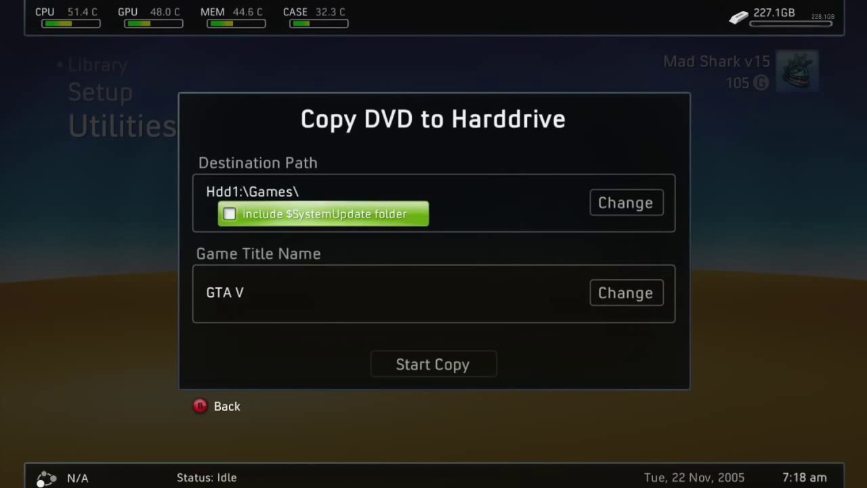
mouse_move(626, 293)
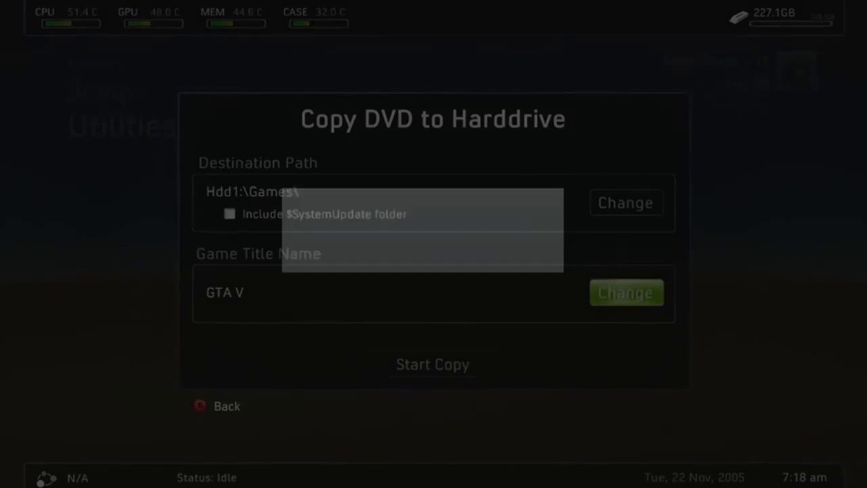
Rename the game title to GTA V 1 and copy all 12/12 disc files to Hdd1 Games.
click(625, 293)
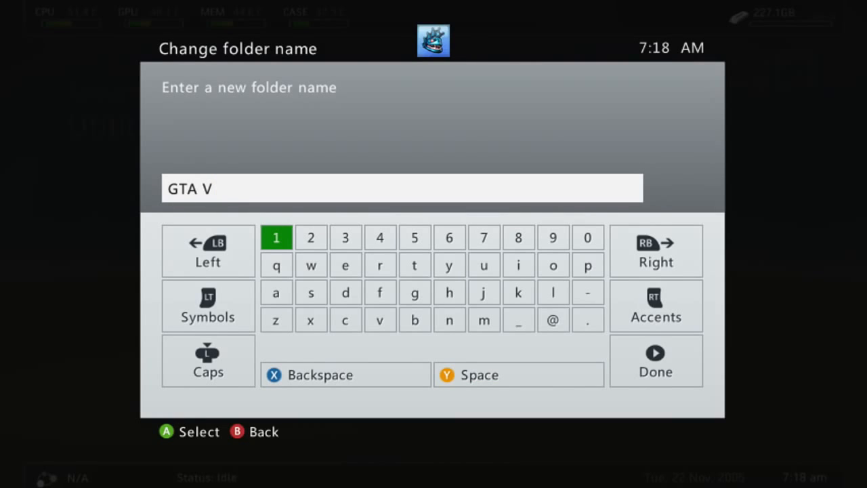
click(654, 360)
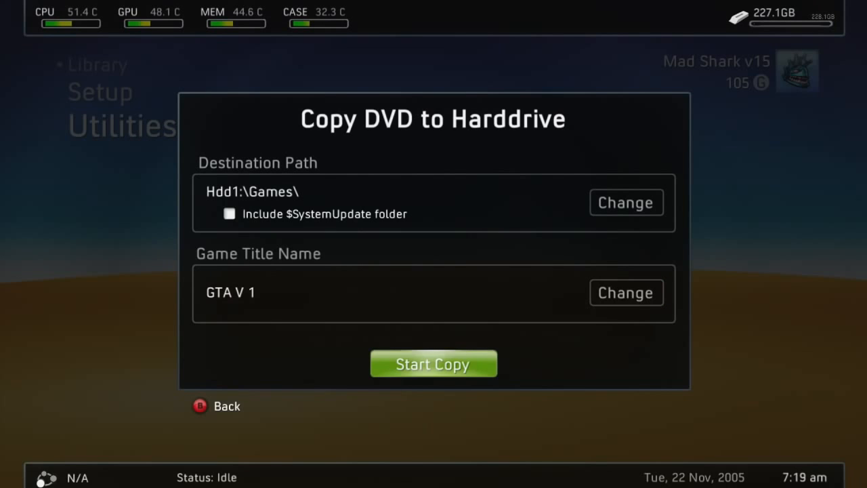
click(434, 363)
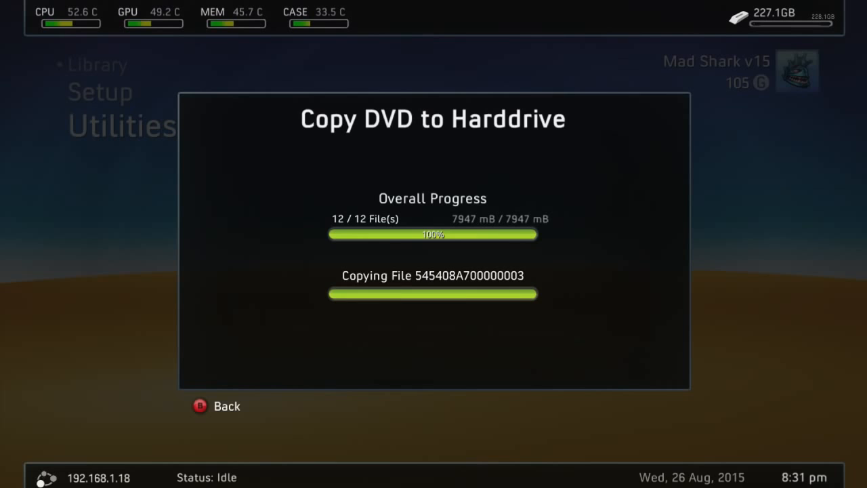
click(227, 406)
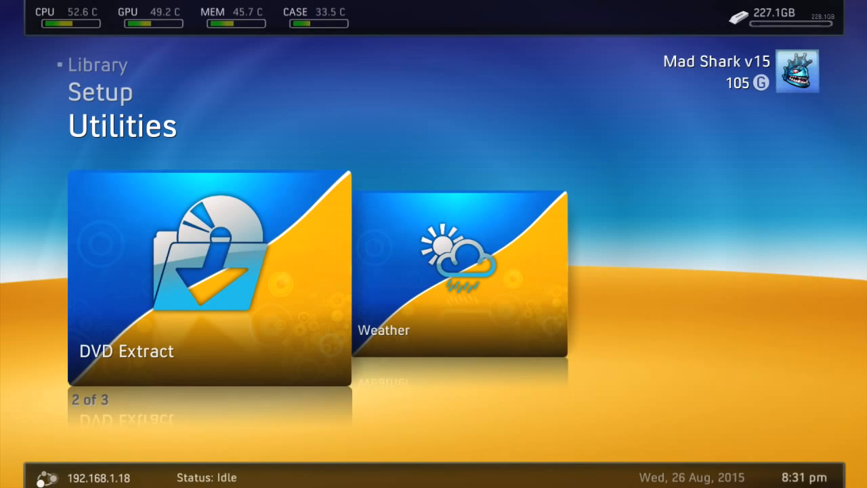
In DVD Extract, adjust the Game Title Name for the second GTA V disc.
click(208, 278)
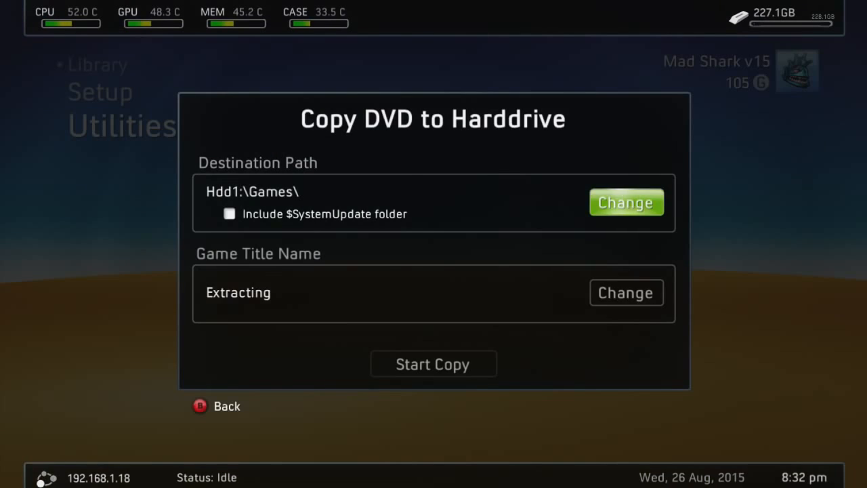
click(625, 292)
text(GTA V)
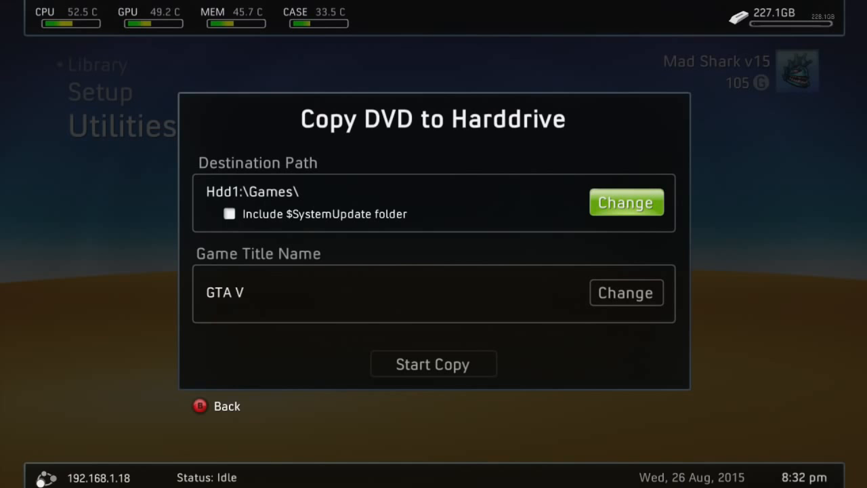
mouse_move(626, 293)
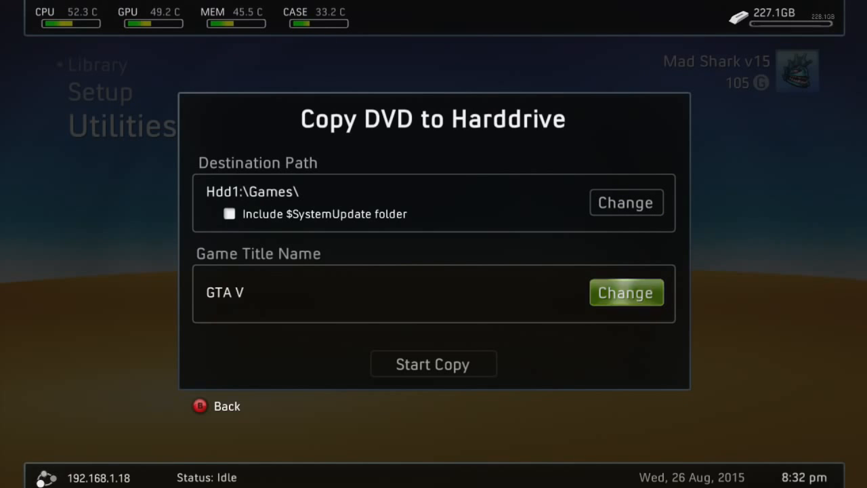
click(626, 292)
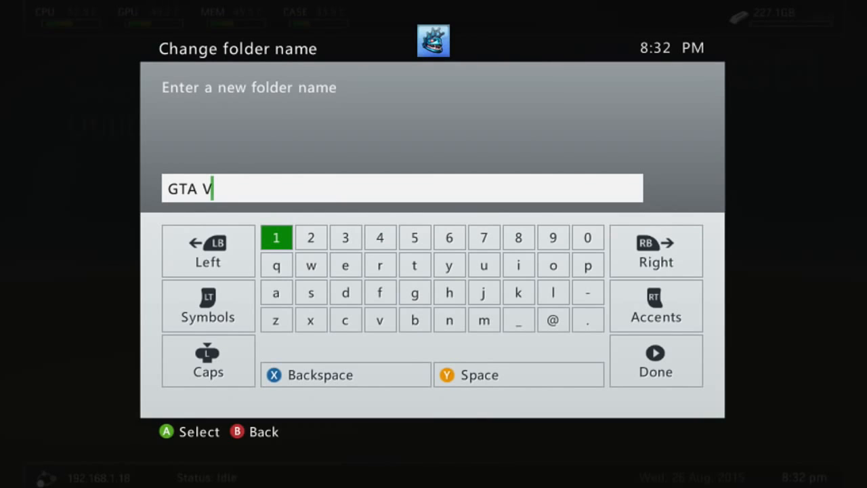
click(311, 237)
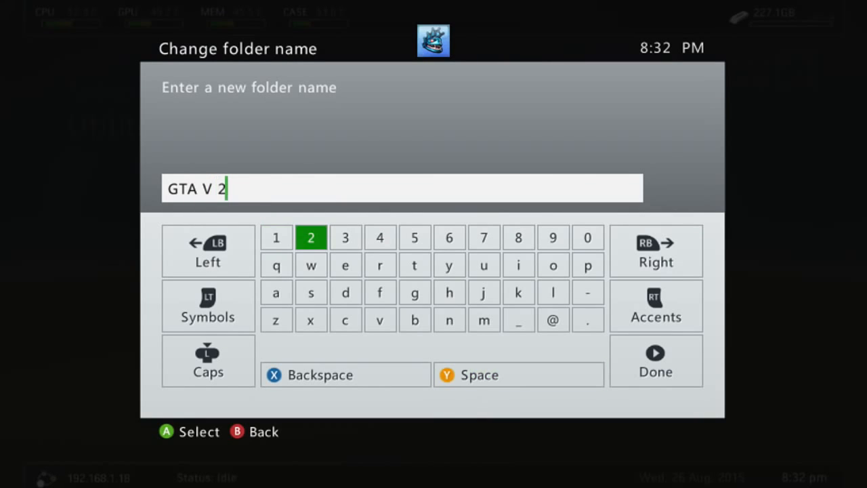
click(320, 374)
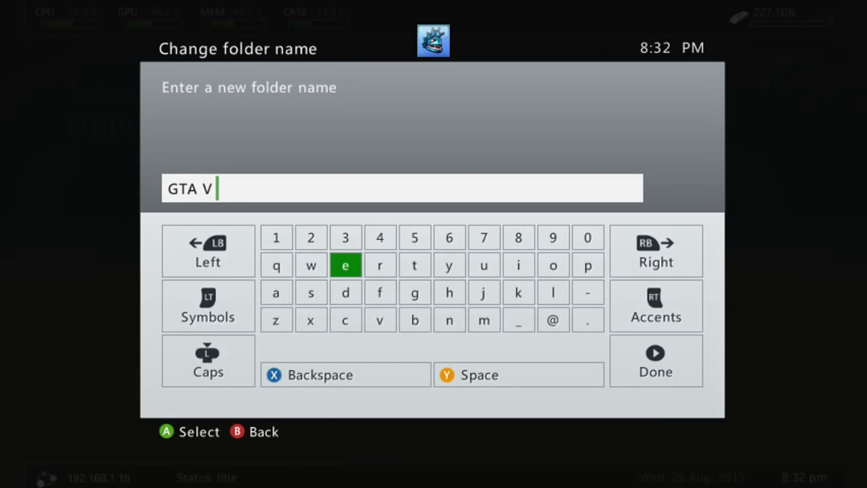
click(655, 361)
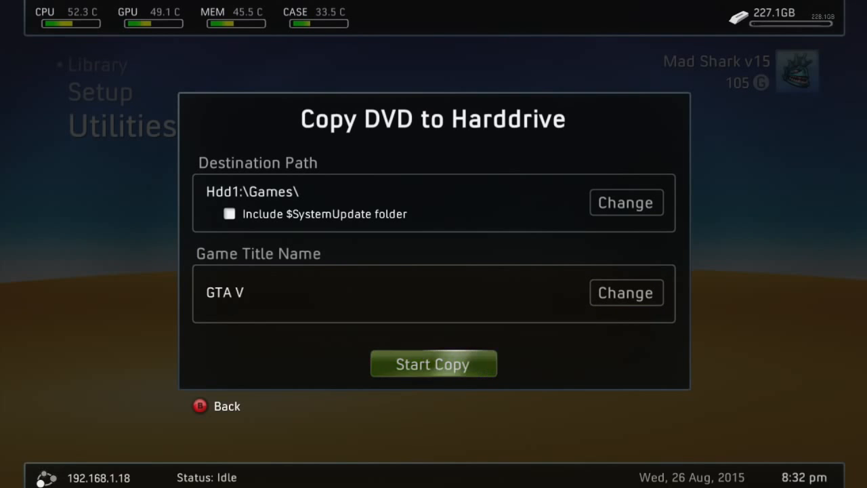
Copy the second GTA V disc into the Games folder on Hdd1.
click(433, 363)
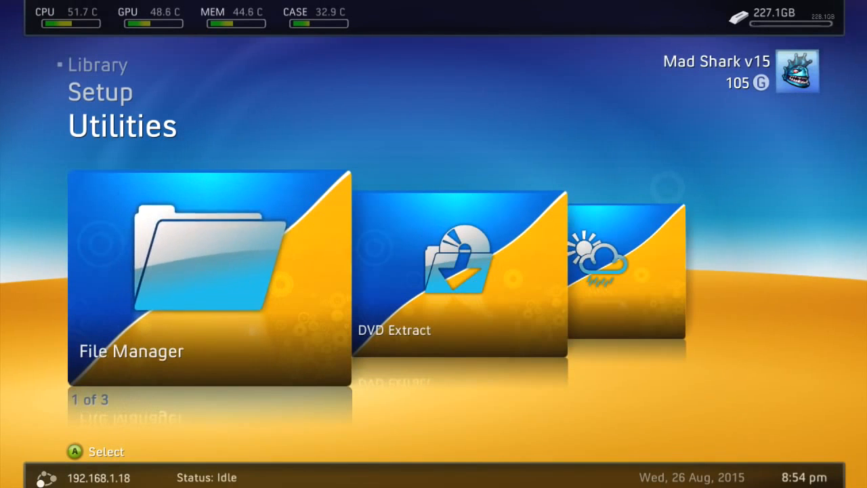
Browse the Hdd1 drive root in Freestyle Dash's File Manager.
click(209, 278)
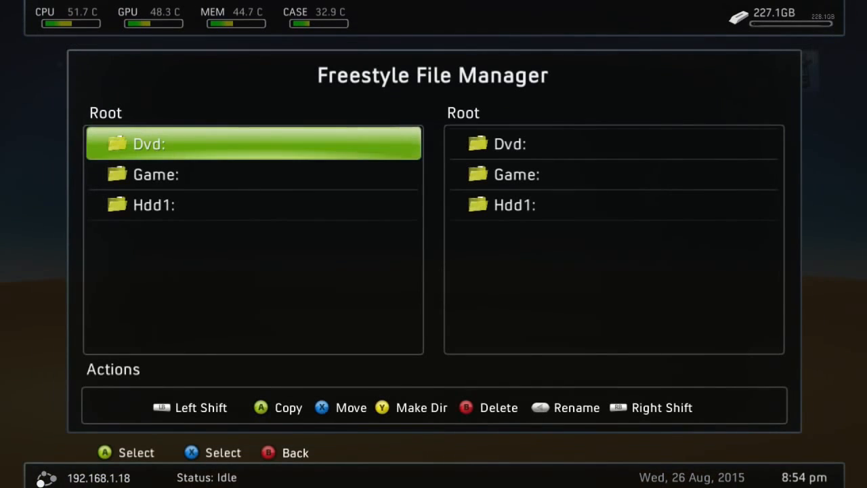
key(down)
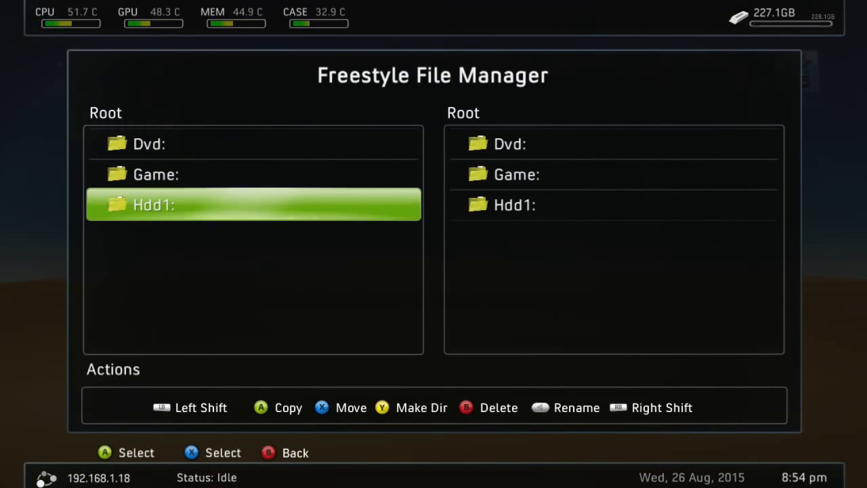
click(255, 205)
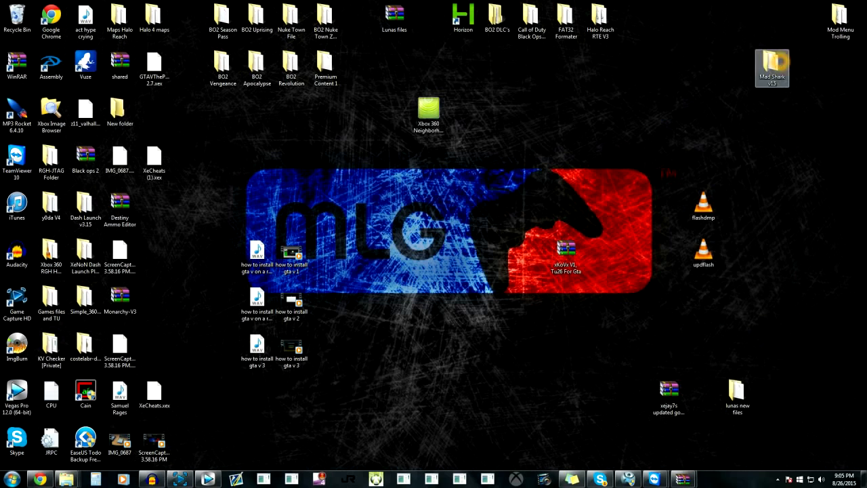
Connect to the JTAG console in Xbox 360 Neighborhood and browse its internal hard drive.
click(428, 111)
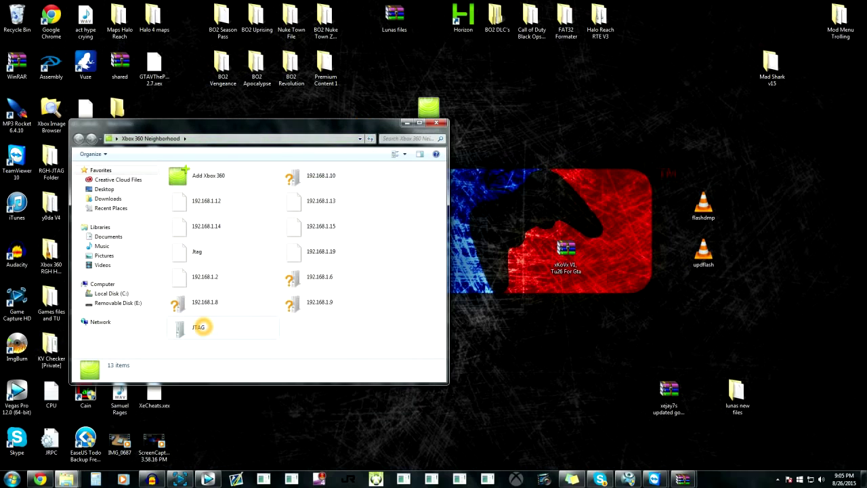
click(196, 251)
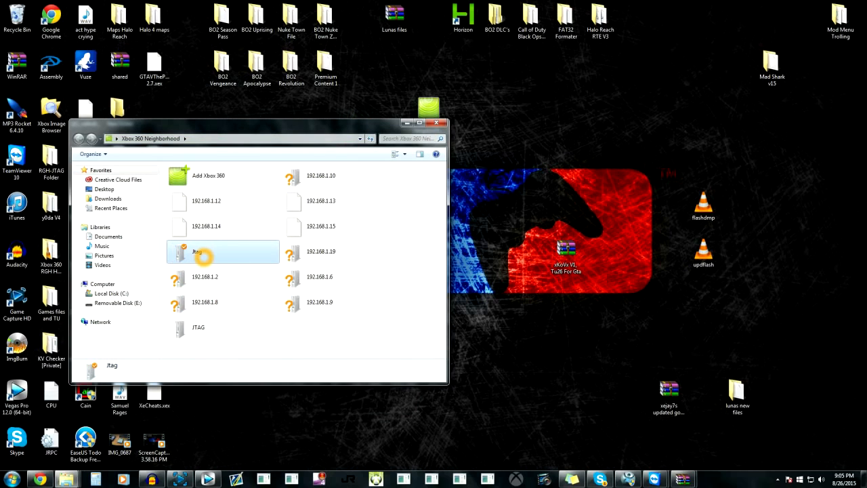
double_click(196, 251)
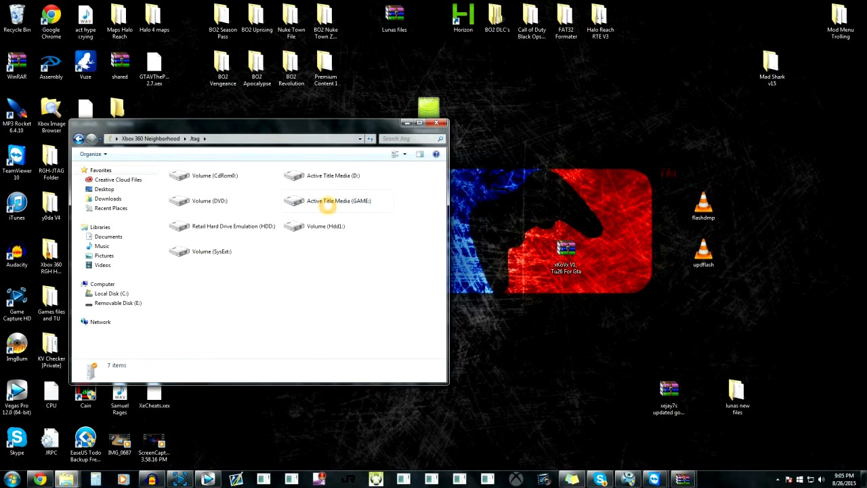
double_click(223, 225)
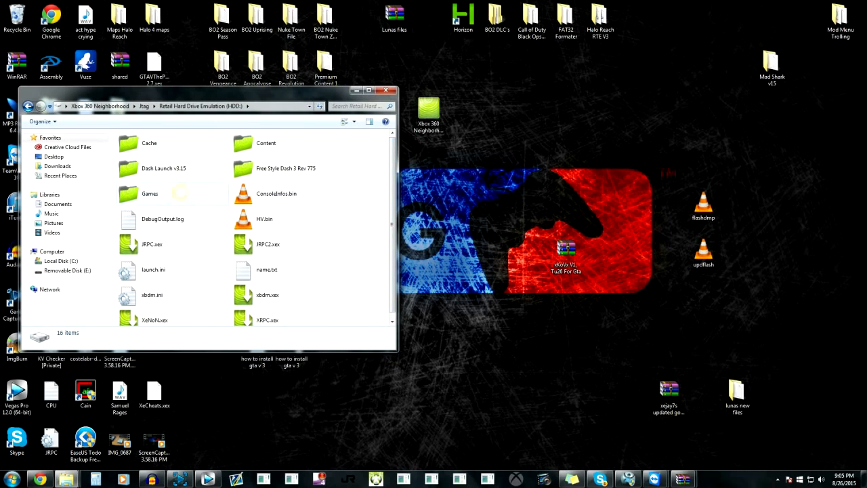
click(149, 193)
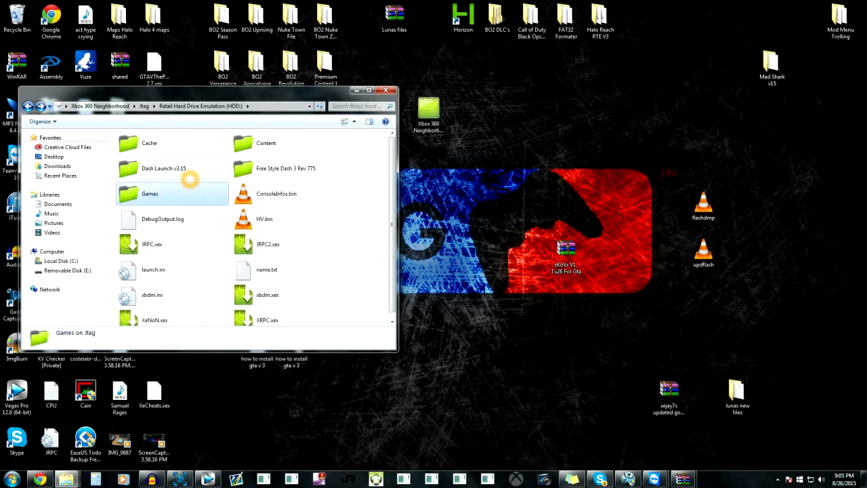
click(266, 144)
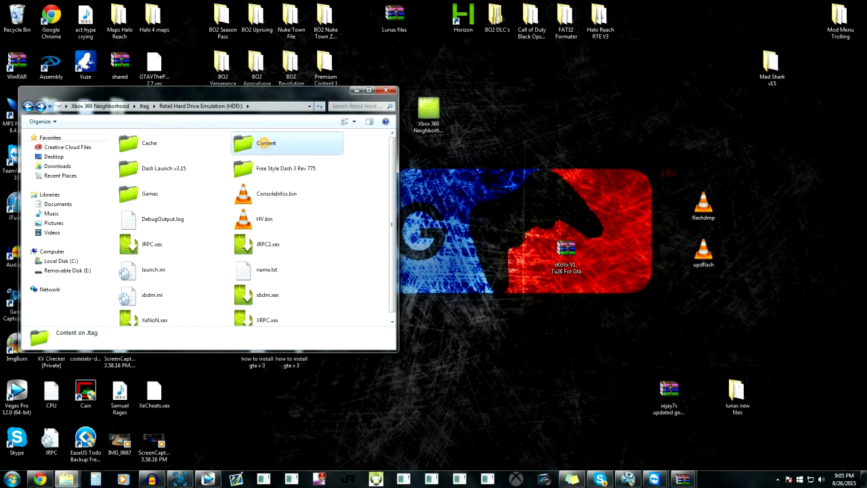
double_click(266, 144)
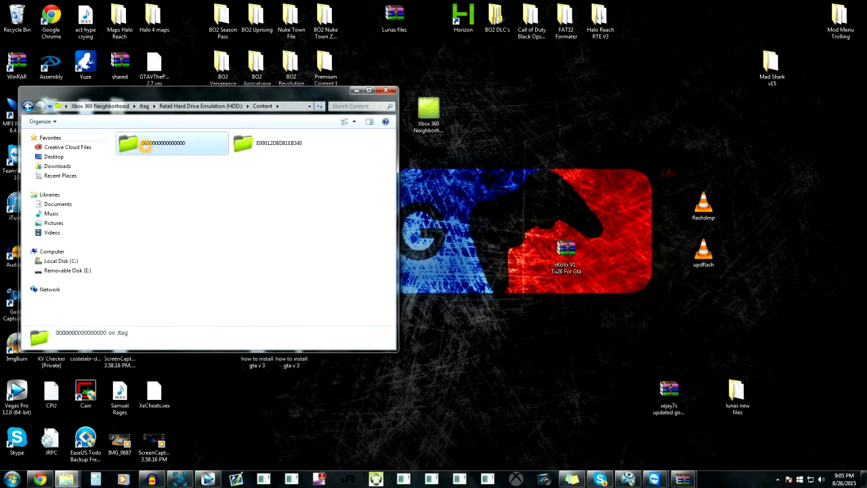
double_click(170, 144)
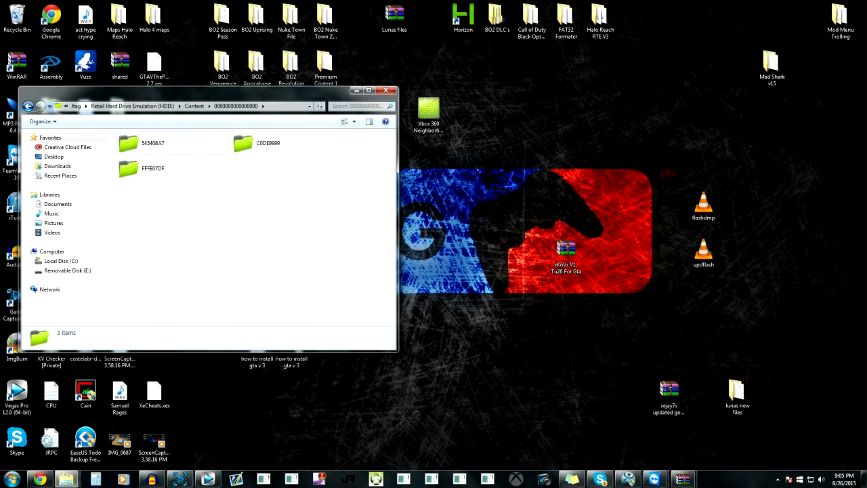
click(144, 143)
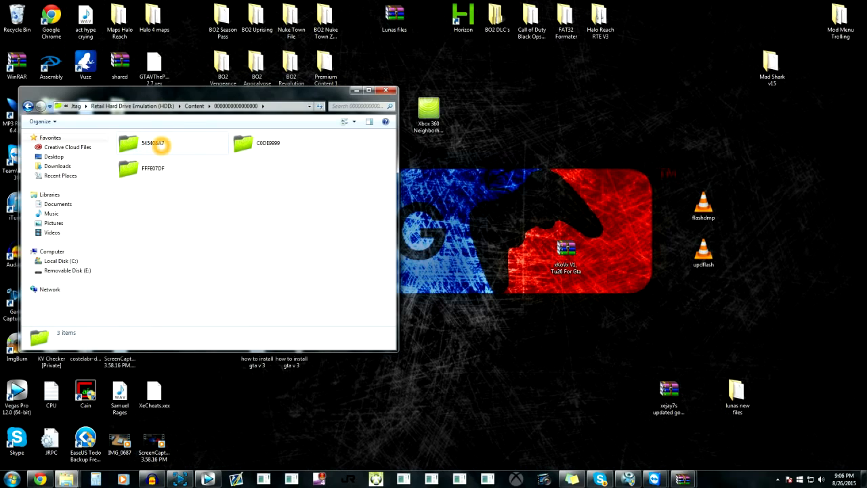
double_click(151, 144)
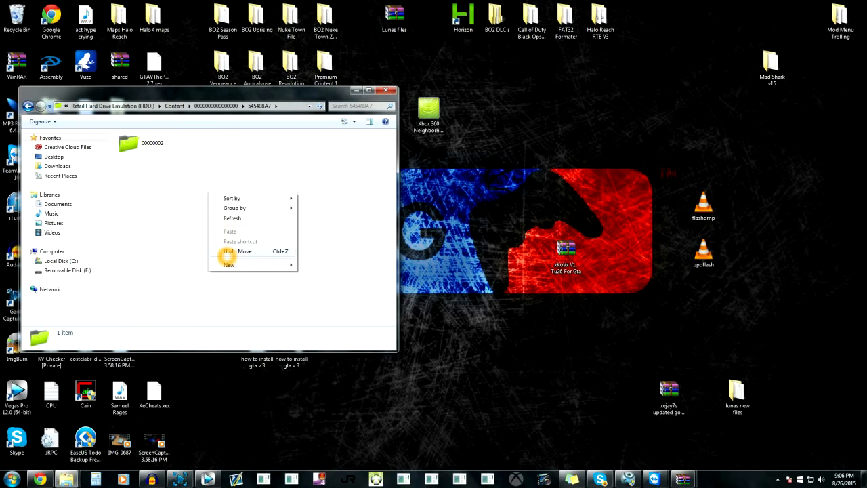
mouse_move(251, 264)
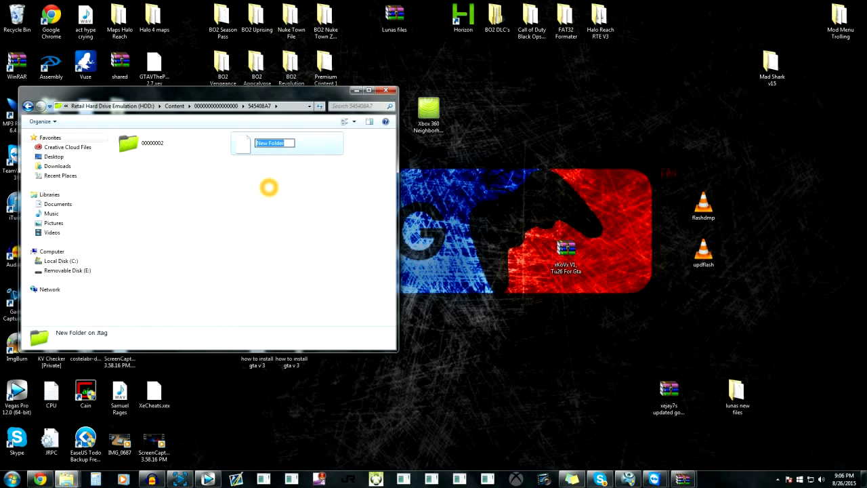
Create a new title-update folder named 000B0000 beside 00000002.
text(000B)
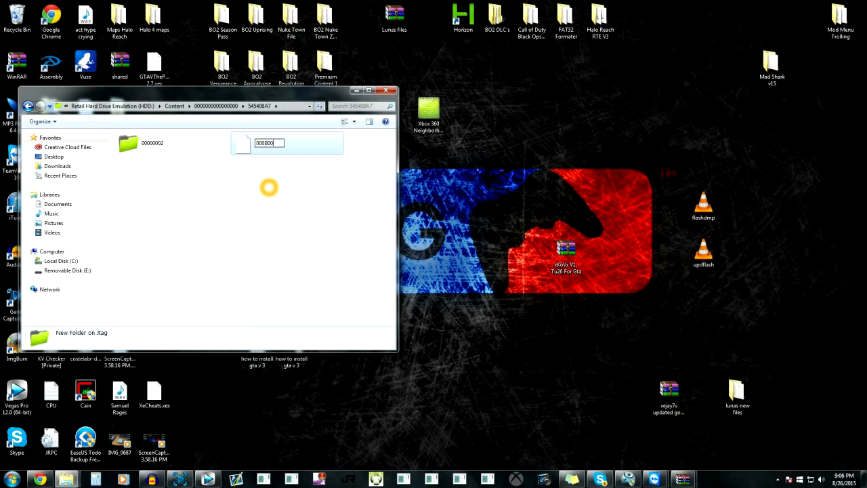
text(00)
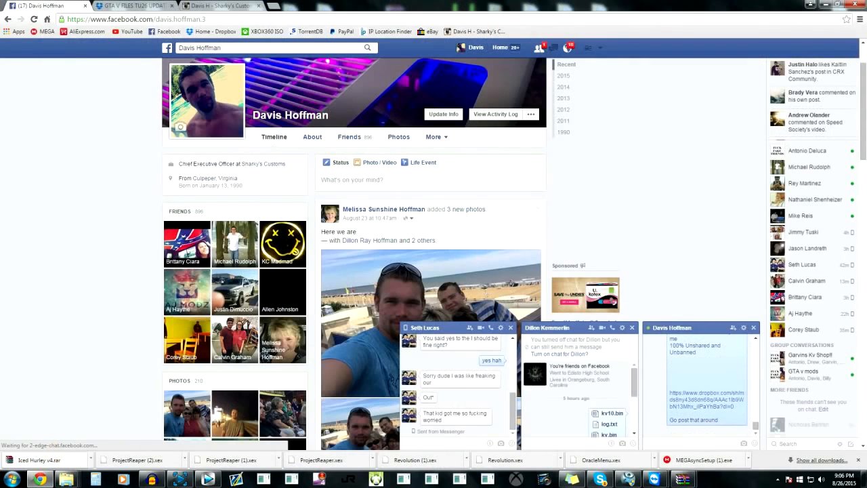
Download the 'GTA V FILES TU26 UPDATED!' folder from Dropbox and return to the desktop.
click(129, 6)
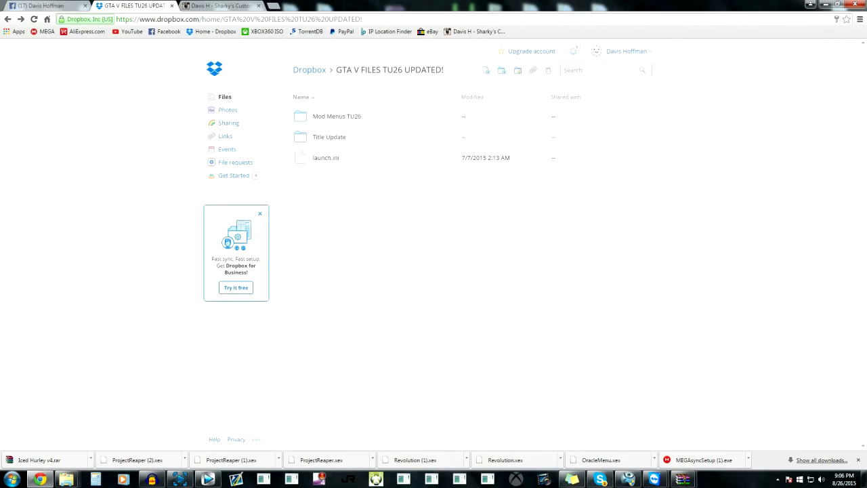
click(309, 69)
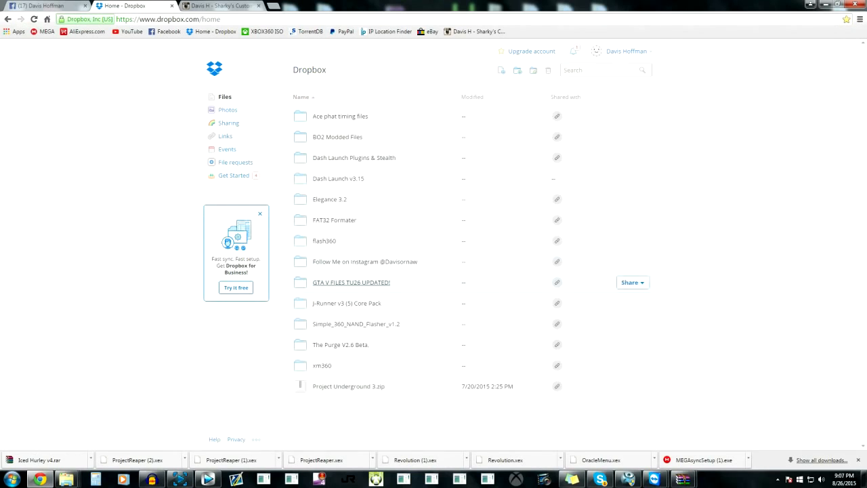
click(350, 281)
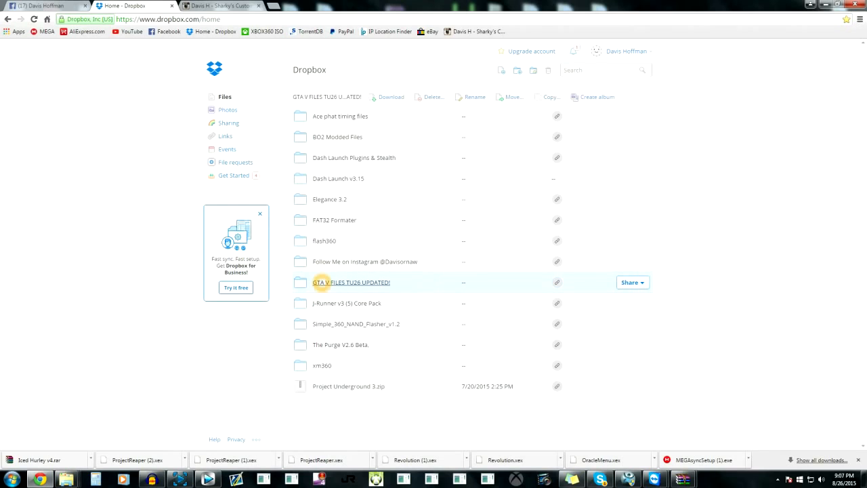
click(350, 282)
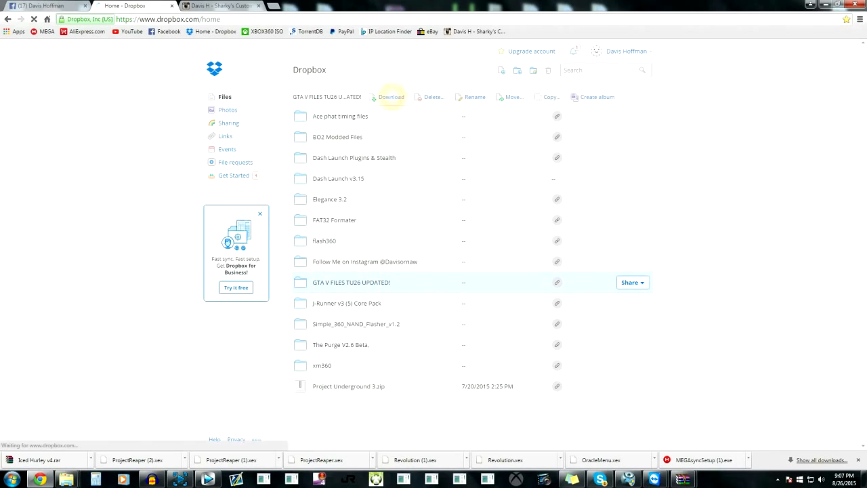
click(390, 98)
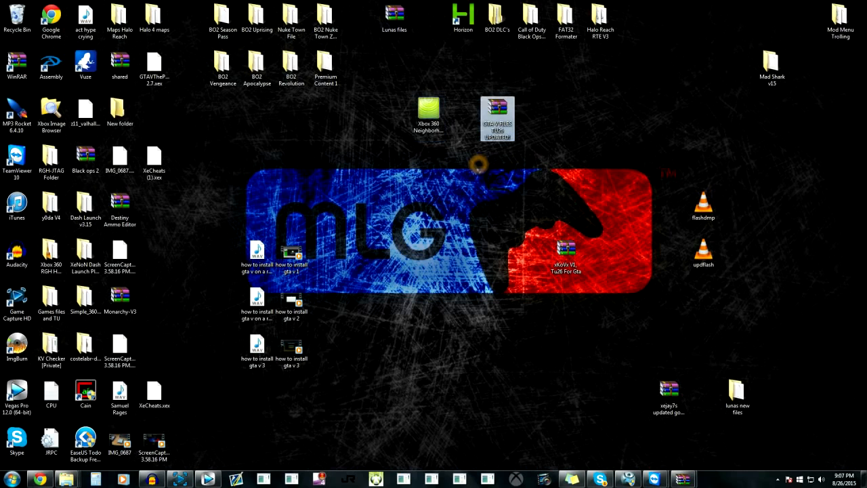
Transfer the TU26 title update file from the WinRAR archive into the 000B0000 folder on the Xbox drive.
double_click(498, 115)
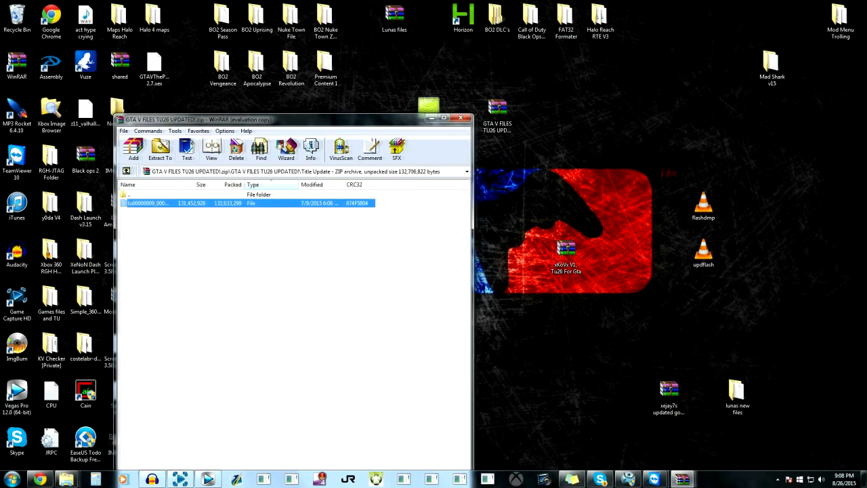
drag(291, 120, 346, 68)
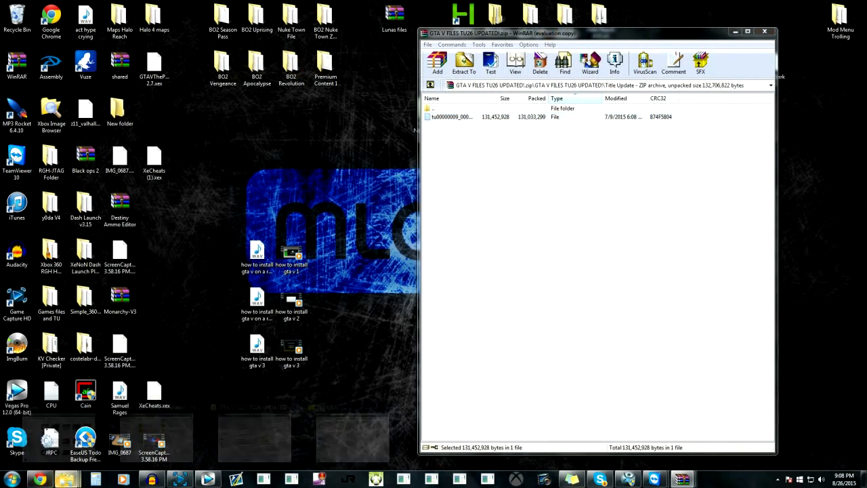
mouse_move(68, 480)
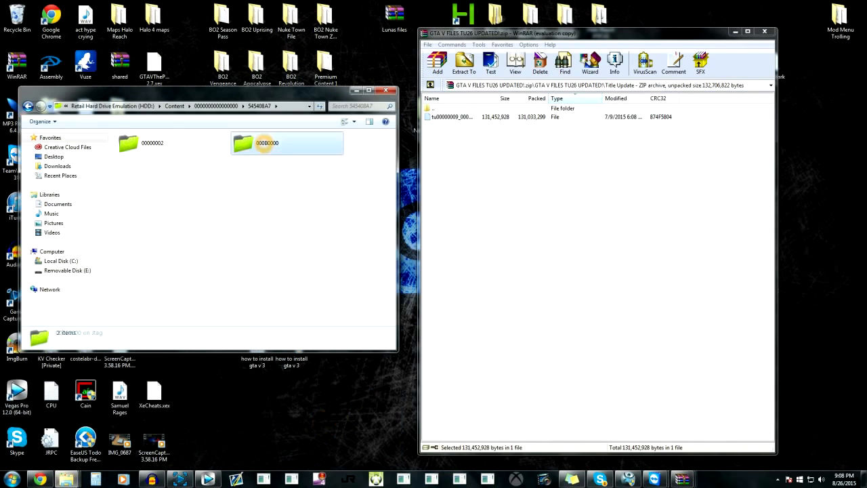
double_click(267, 142)
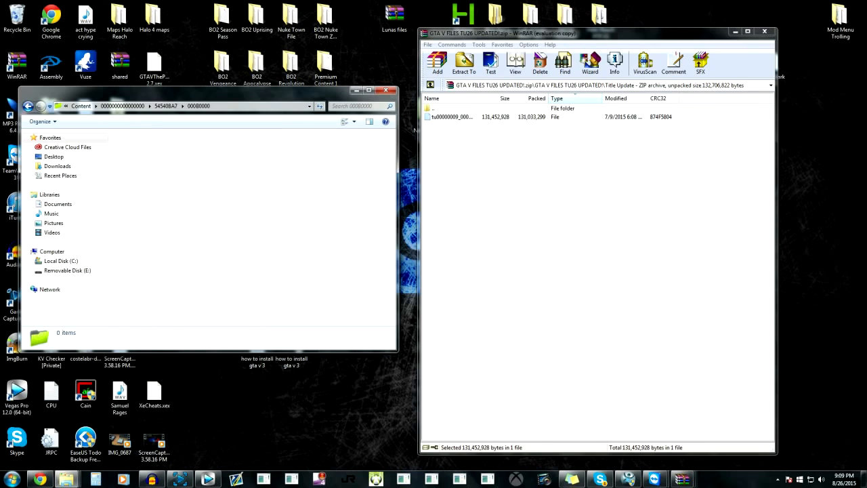
click(452, 117)
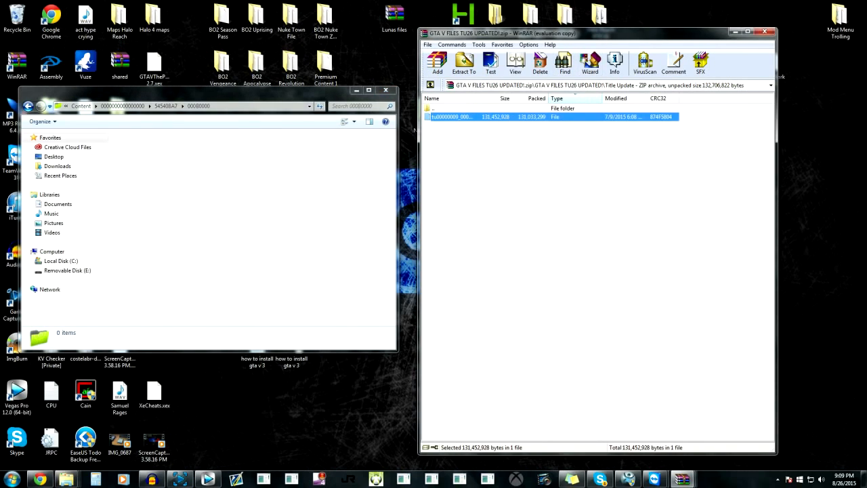
click(464, 63)
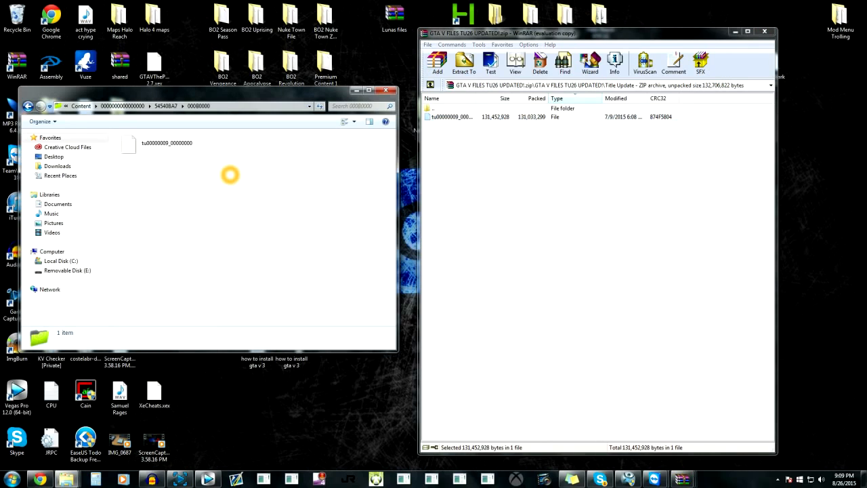
mouse_move(196, 190)
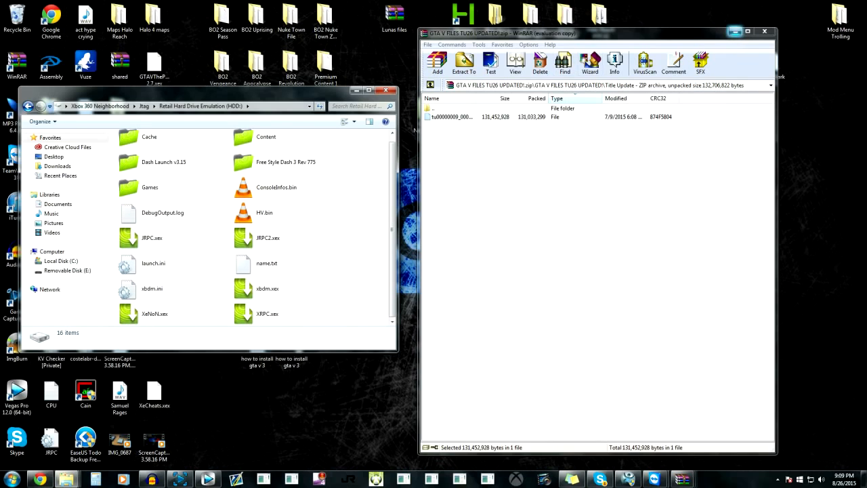
Copy ThePurge v2.7.xex to the Xbox HDD root and open the Dash Launch v3.15 Installer folder.
double_click(450, 109)
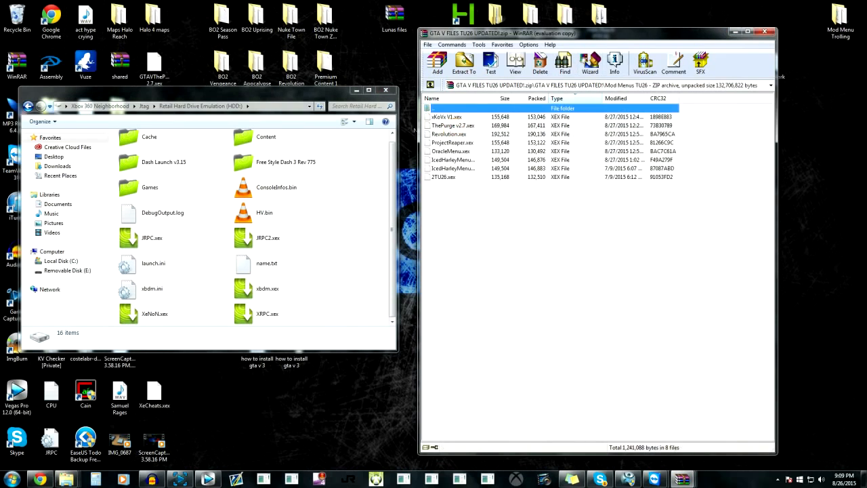
click(453, 125)
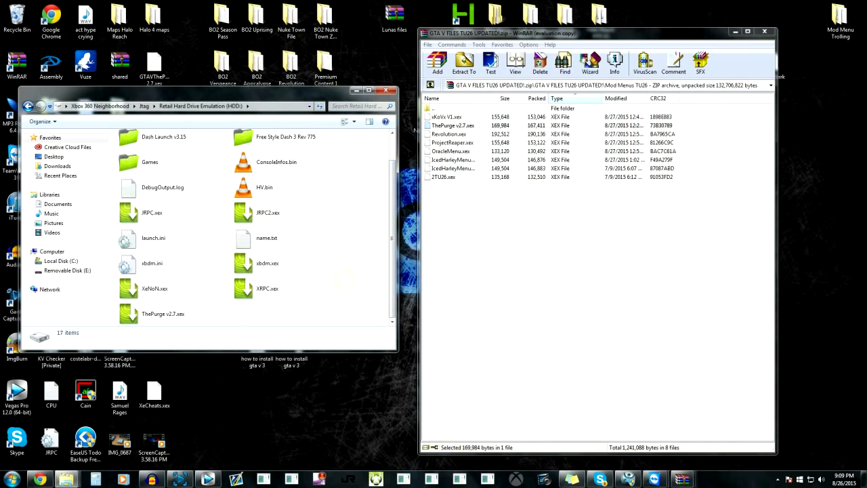
double_click(163, 136)
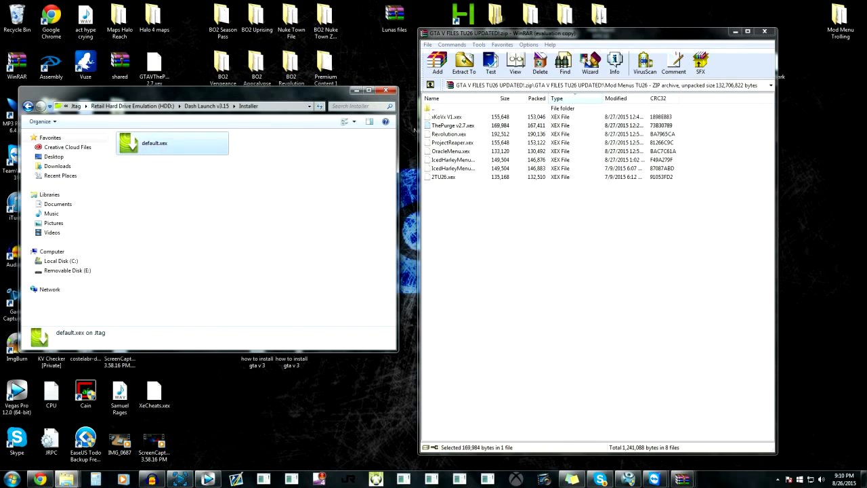
click(764, 31)
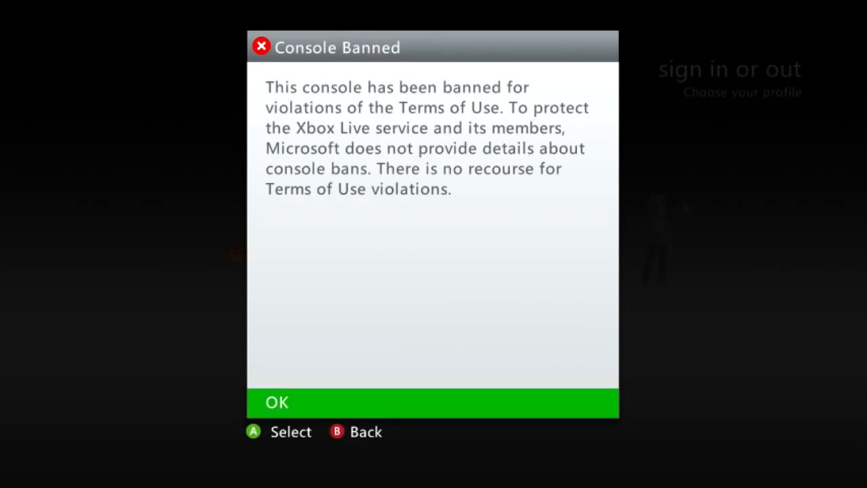
Dismiss the Console Banned notice with OK and move to the games tab.
click(433, 403)
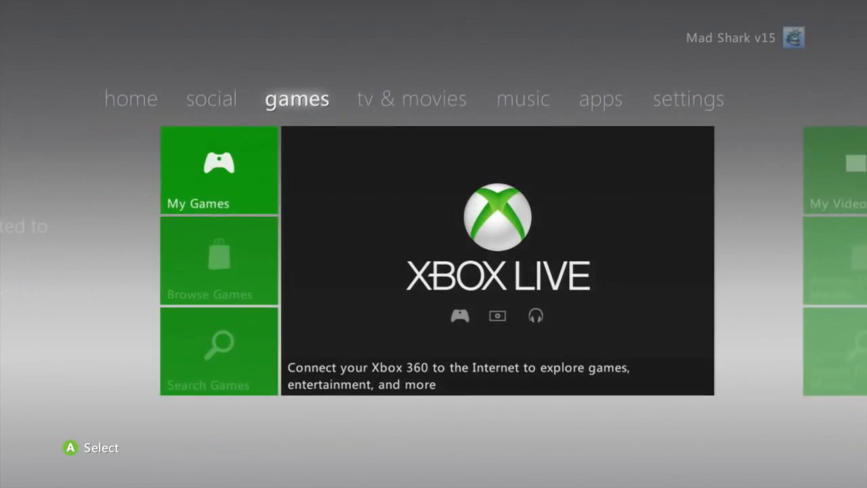
scroll(left, 3)
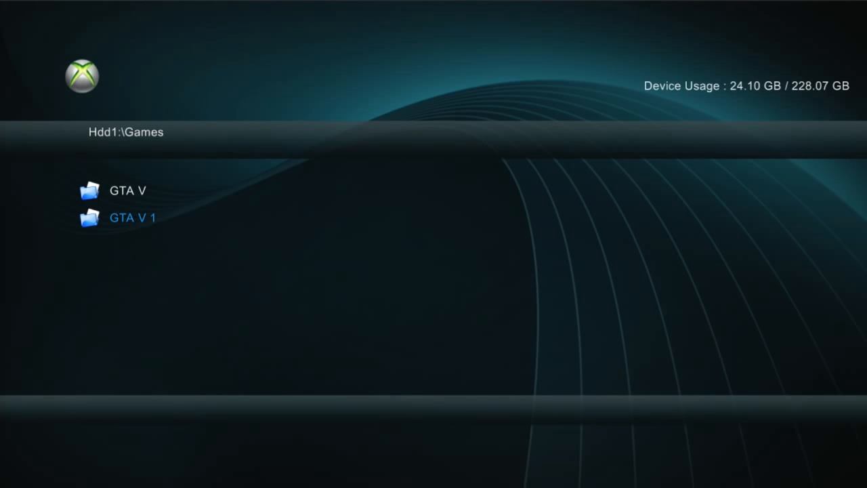
Launch GTA V from Hdd1:\Games so it boots with The Purge v2.7 menu.
right_click(133, 216)
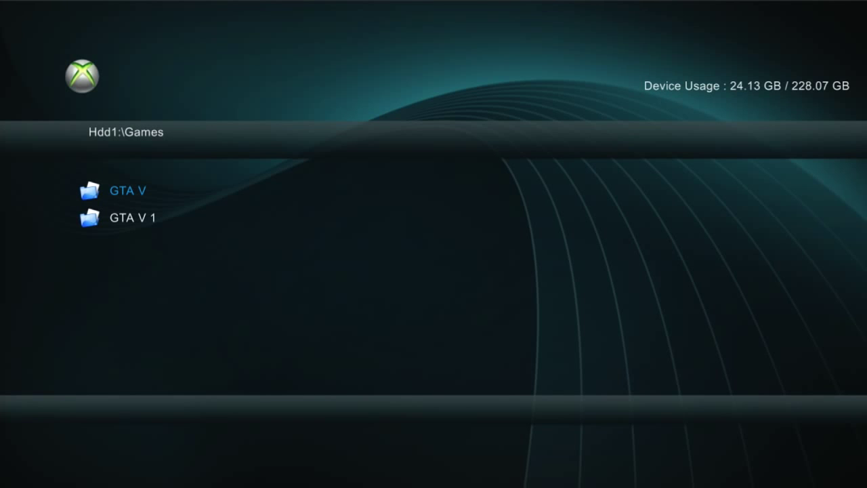
click(127, 190)
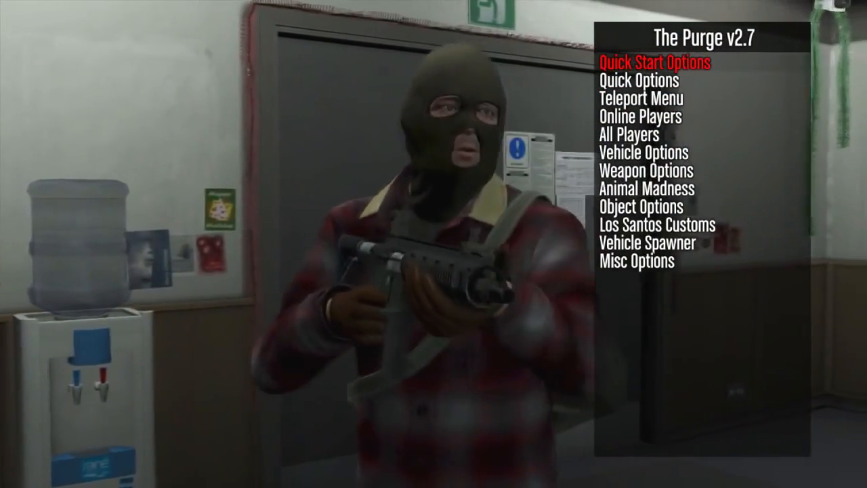
Move down through The Purge v2.7 menu entries over GTA V gameplay.
key(down)
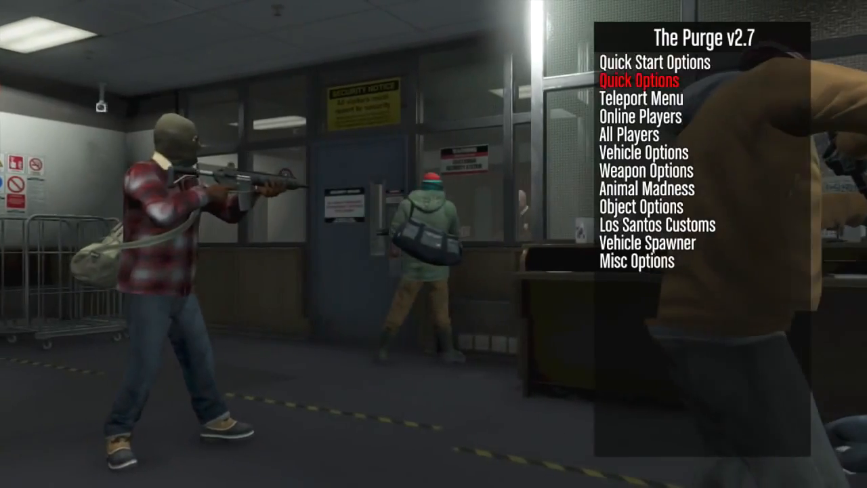